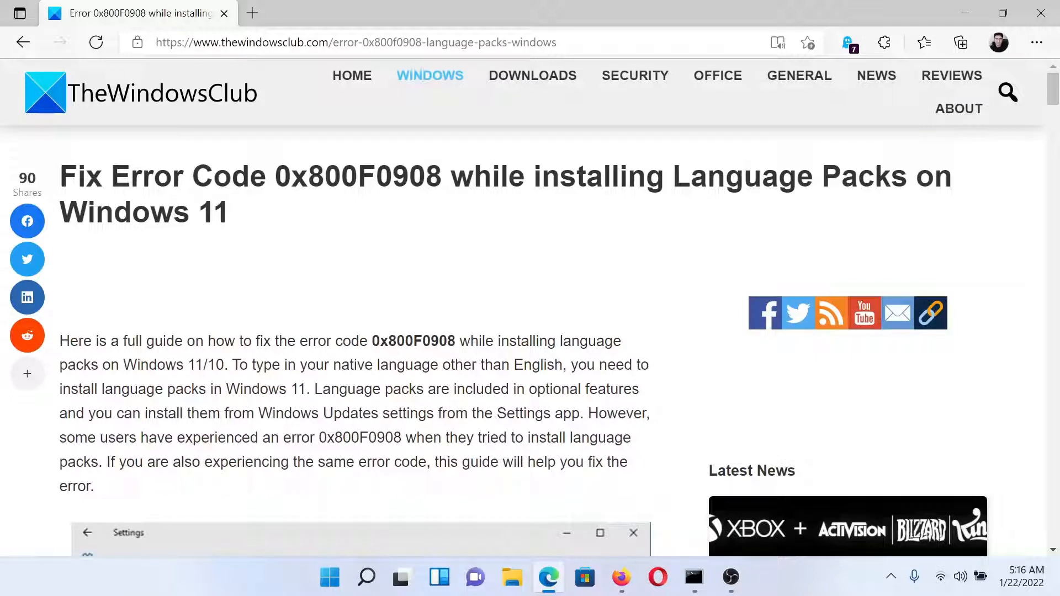
mouse_move(252, 240)
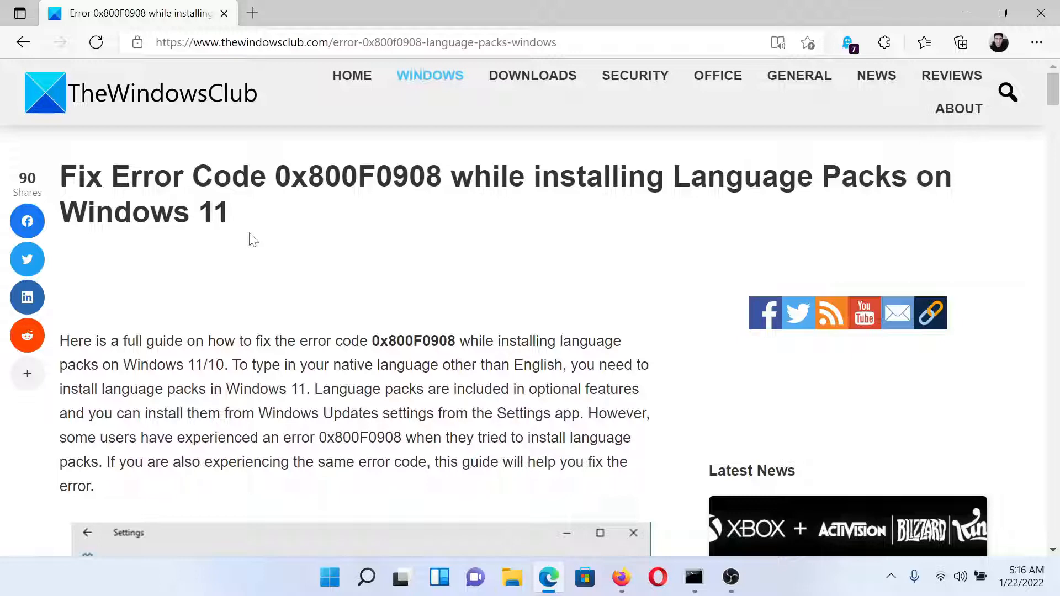
Scroll the article down to its numbered list of six fixes for error 0x800F0908.
scroll("down", 3)
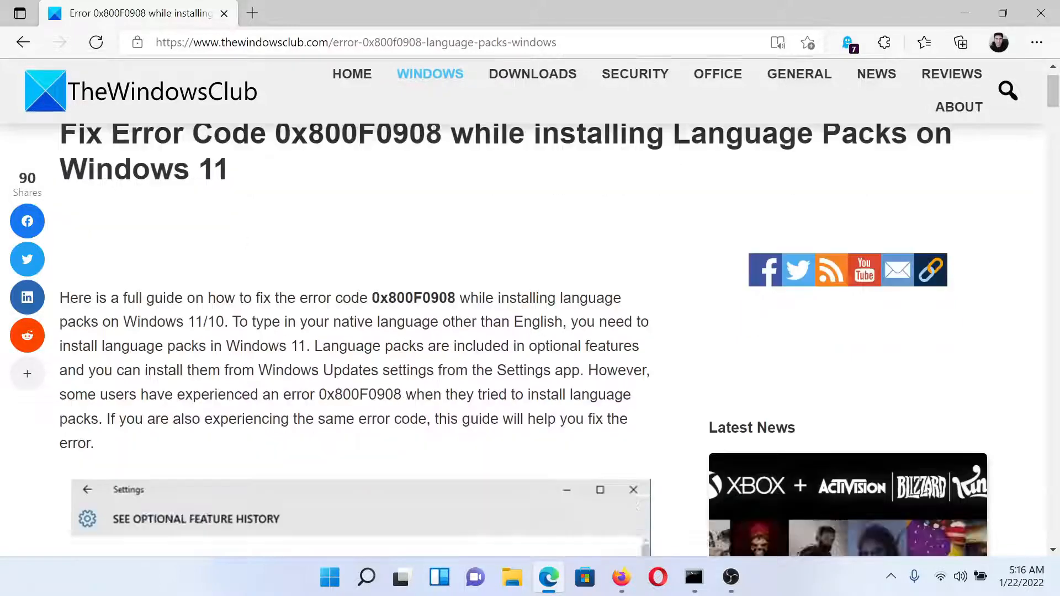
scroll("down", 3)
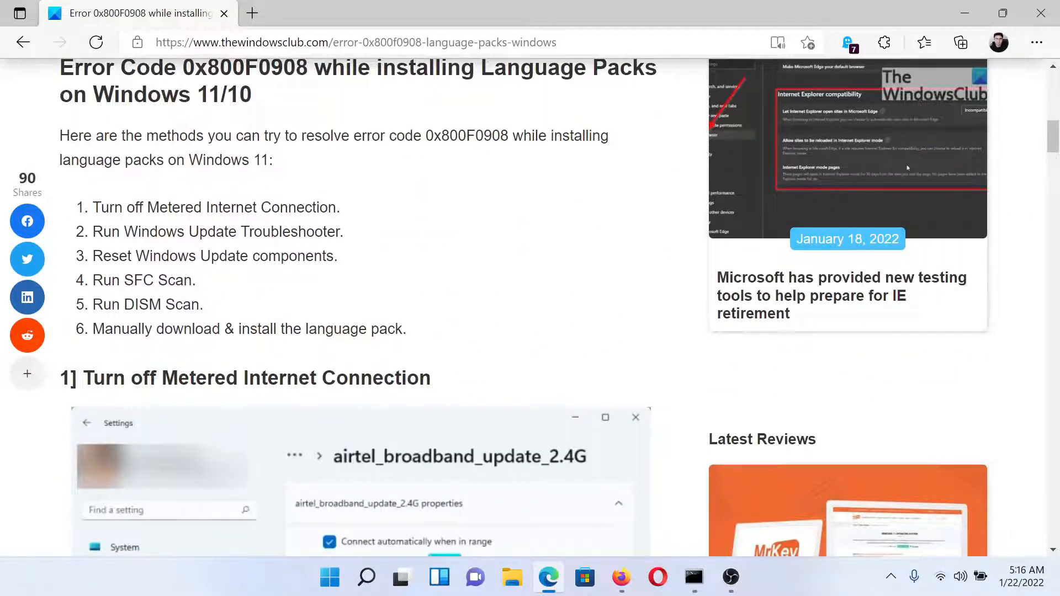
mouse_move(382, 357)
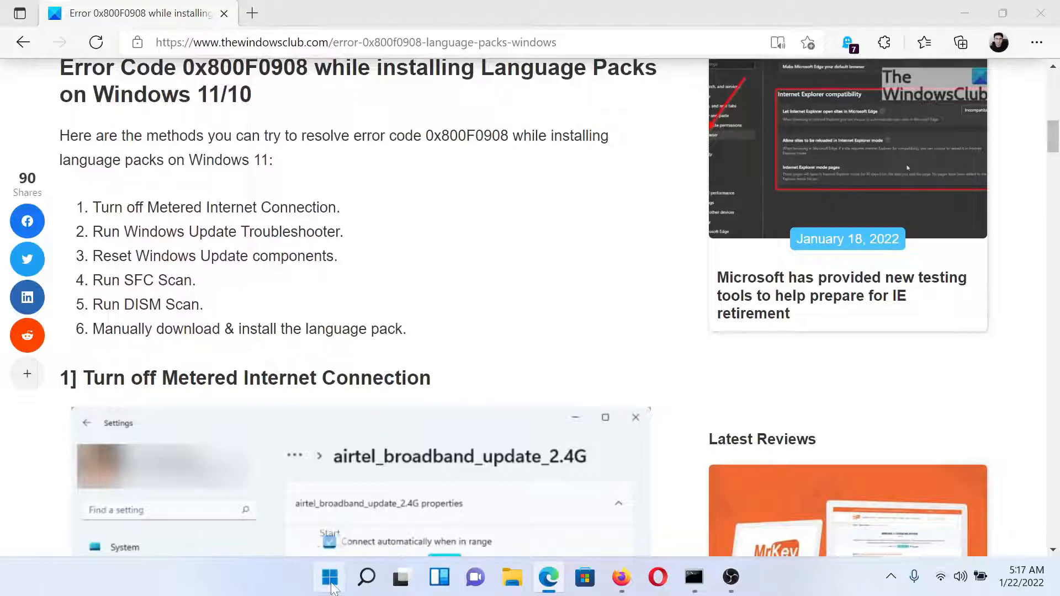
Reach the SmartX Living Deco Wi-Fi network properties via Settings > Network & internet > Wi-Fi.
left_click(329, 577)
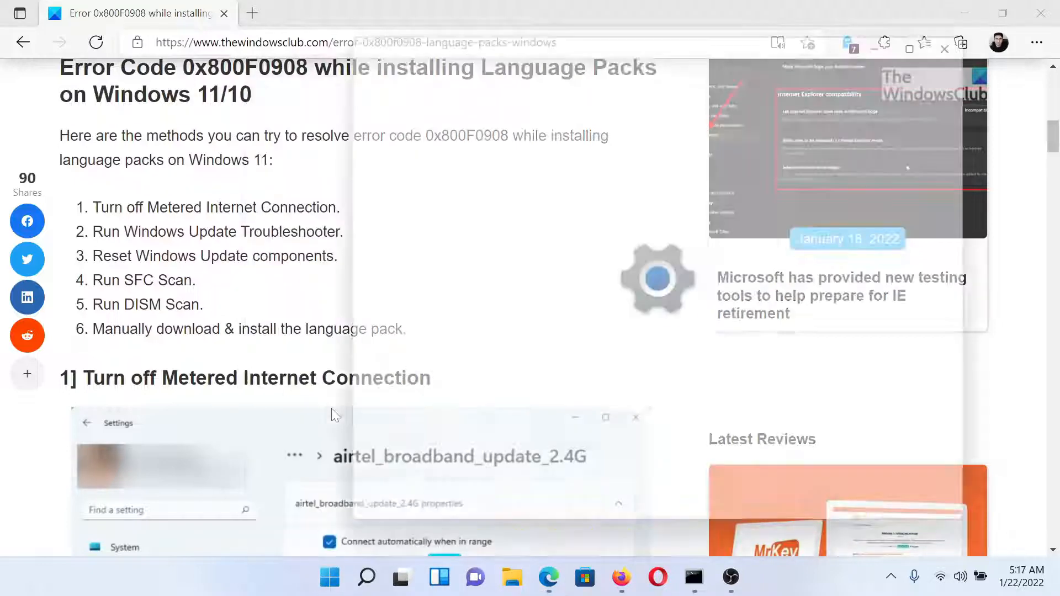
left_click(748, 577)
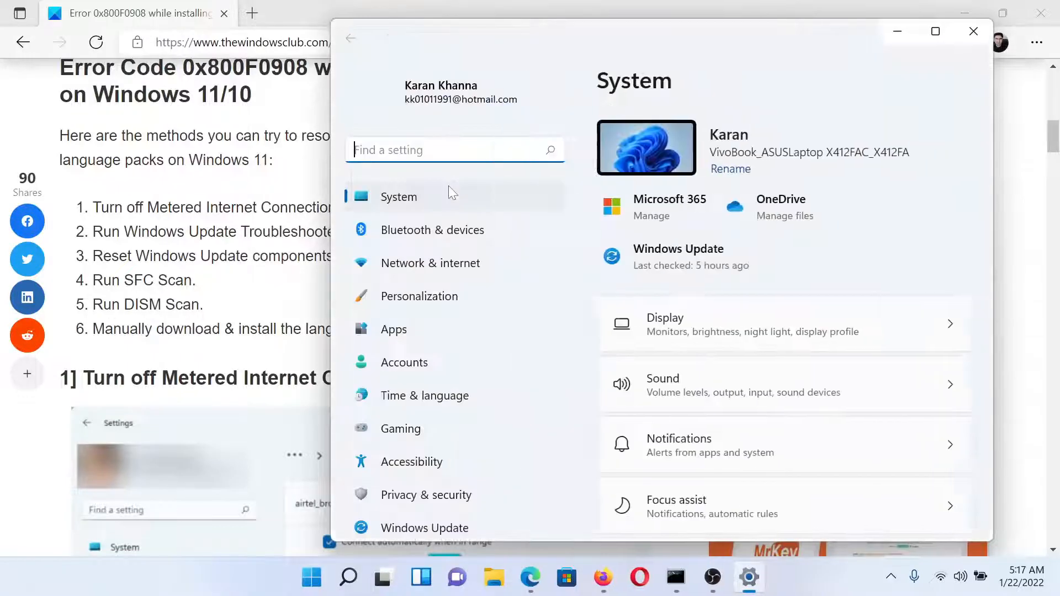
left_click(430, 263)
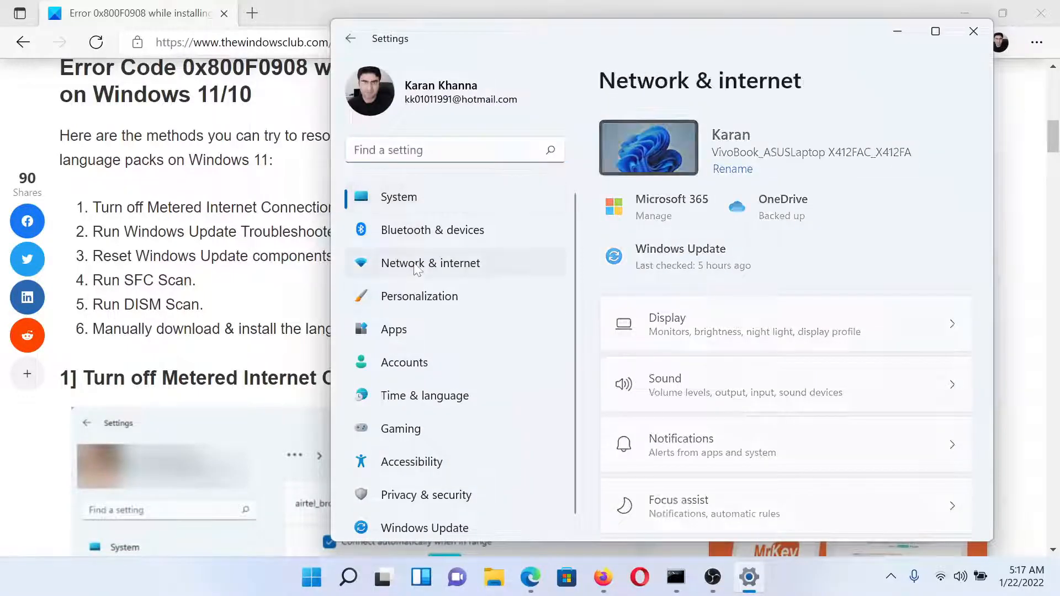
left_click(431, 263)
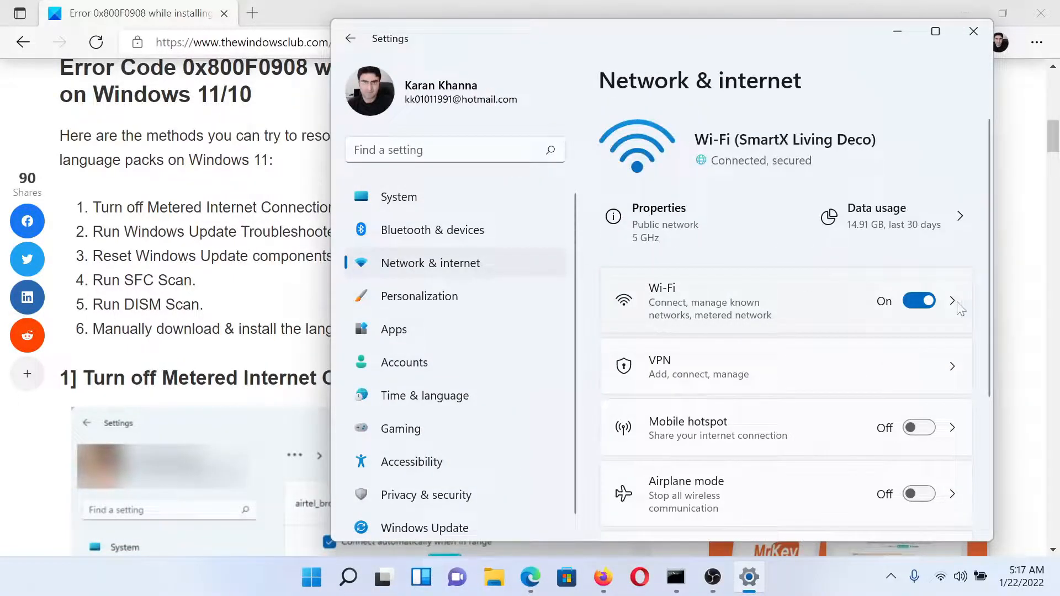
mouse_move(953, 306)
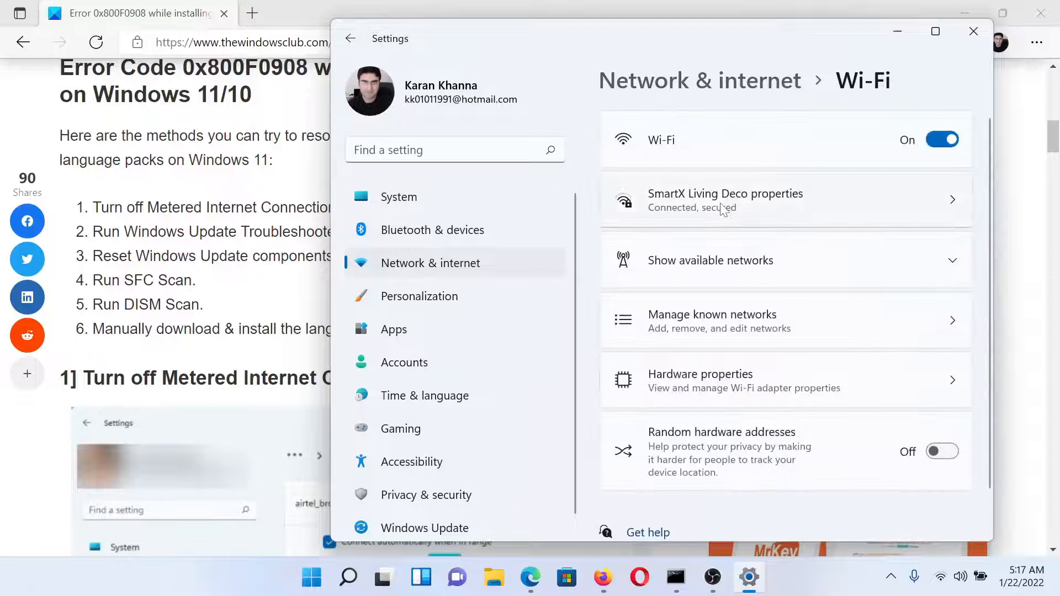
left_click(725, 199)
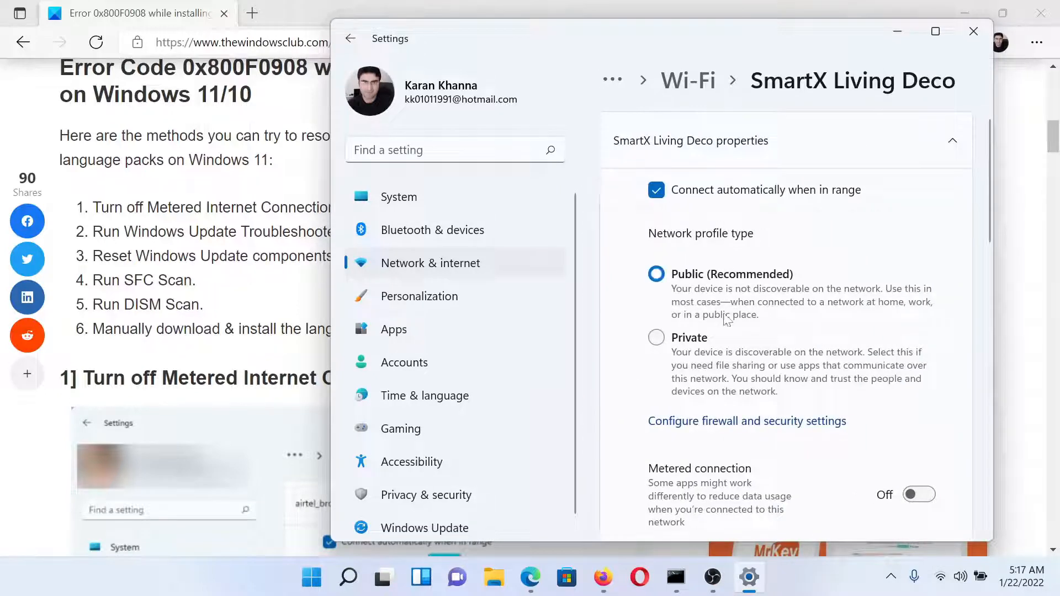
Toggle the Metered connection switch on and back off so it ends up Off.
scroll("down", 3)
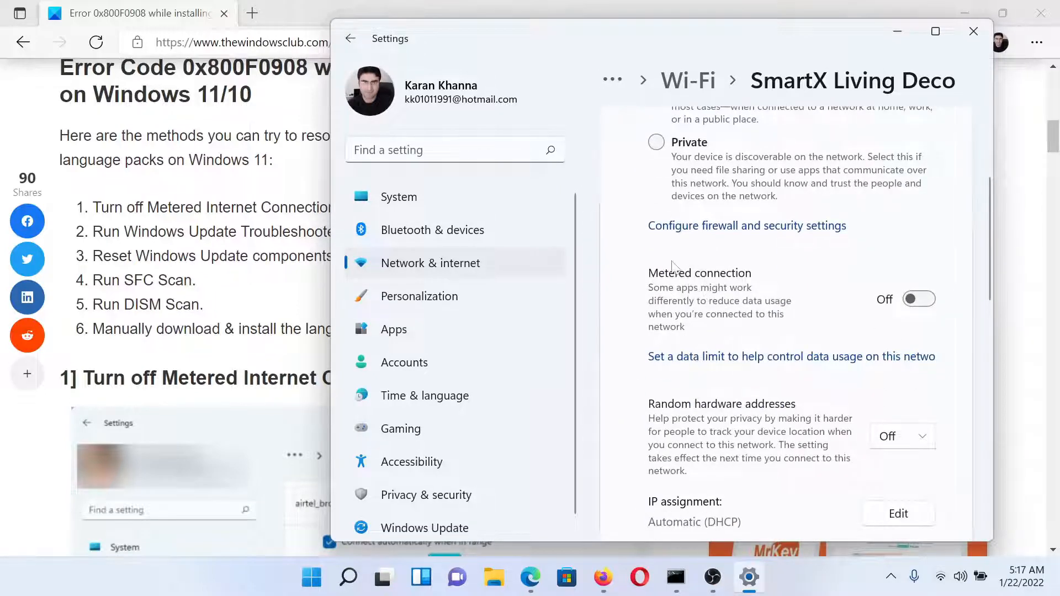
left_click(918, 299)
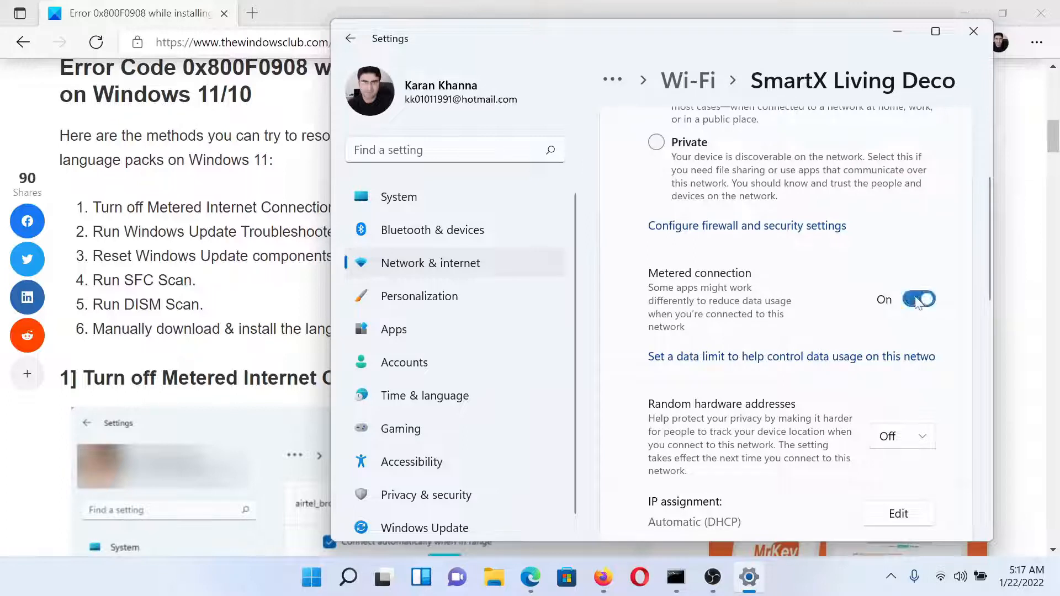
left_click(918, 299)
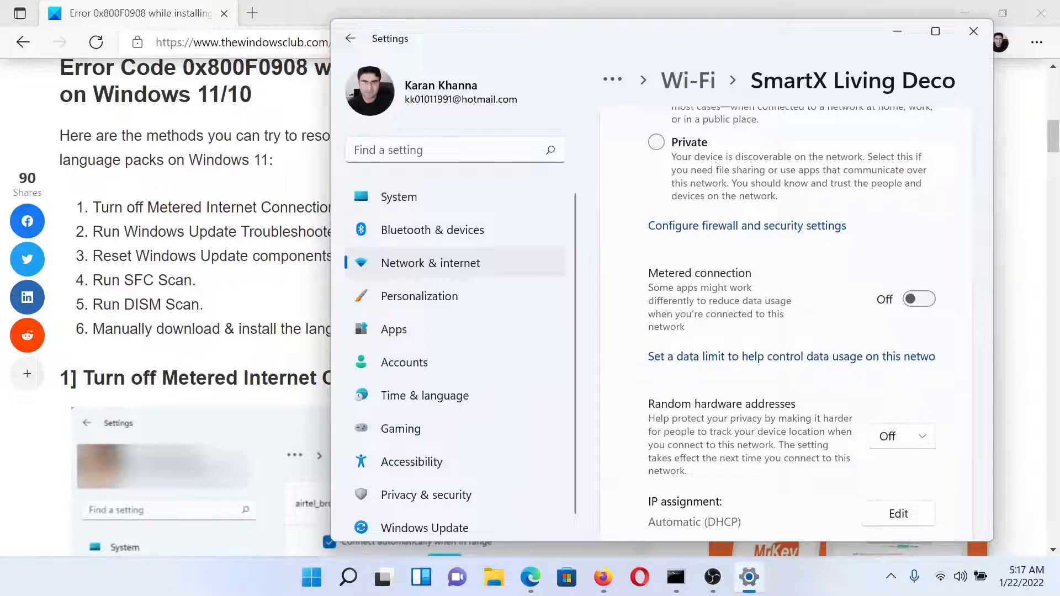
mouse_move(415, 208)
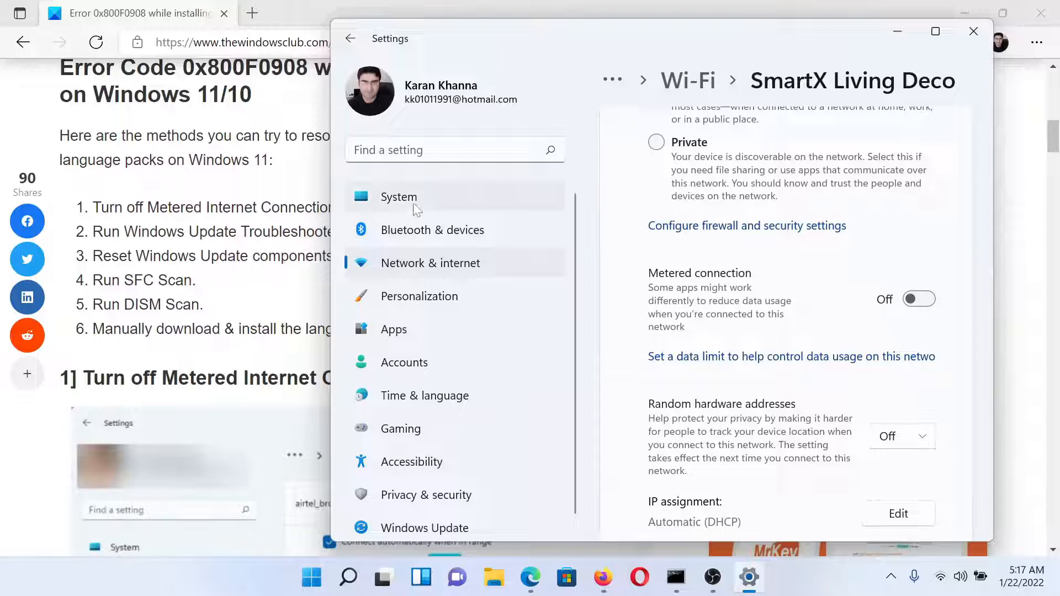
Reach System > Troubleshoot > Other troubleshooters with Windows Update listed, then switch back to the Edge article.
left_click(398, 196)
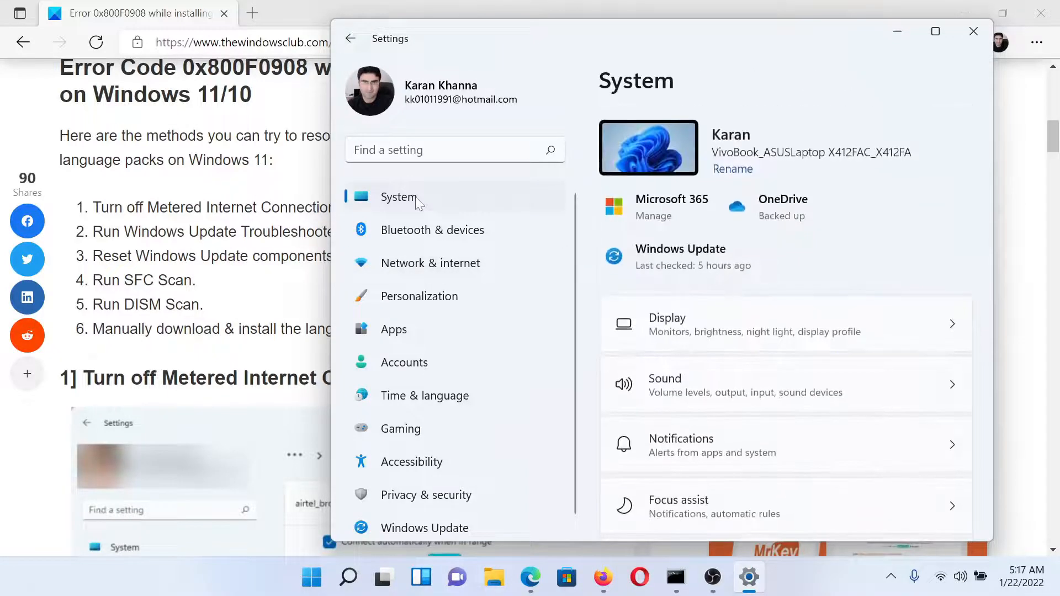
scroll("down", 3)
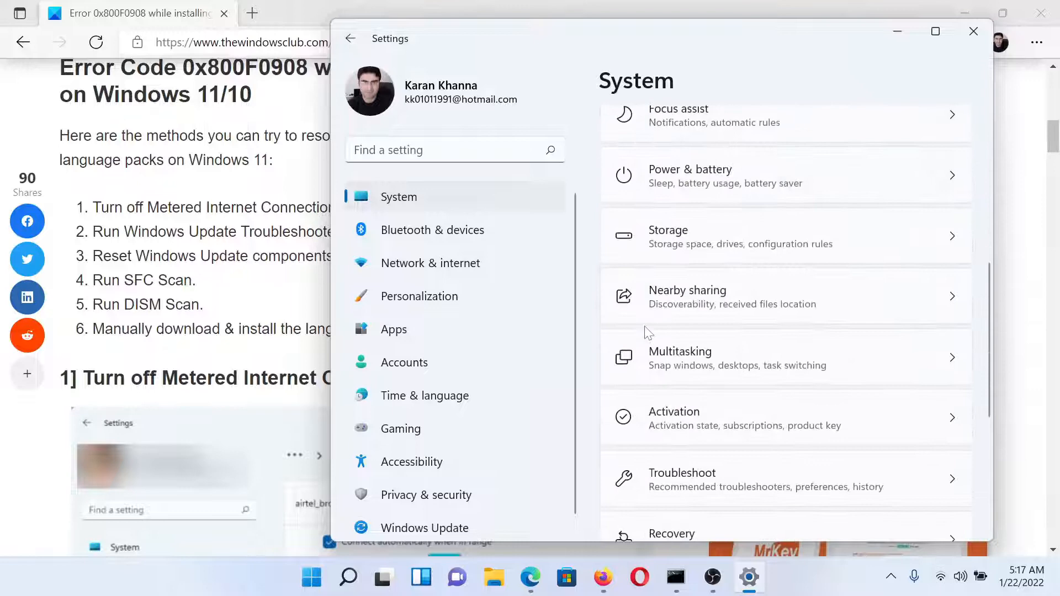
scroll("down", 3)
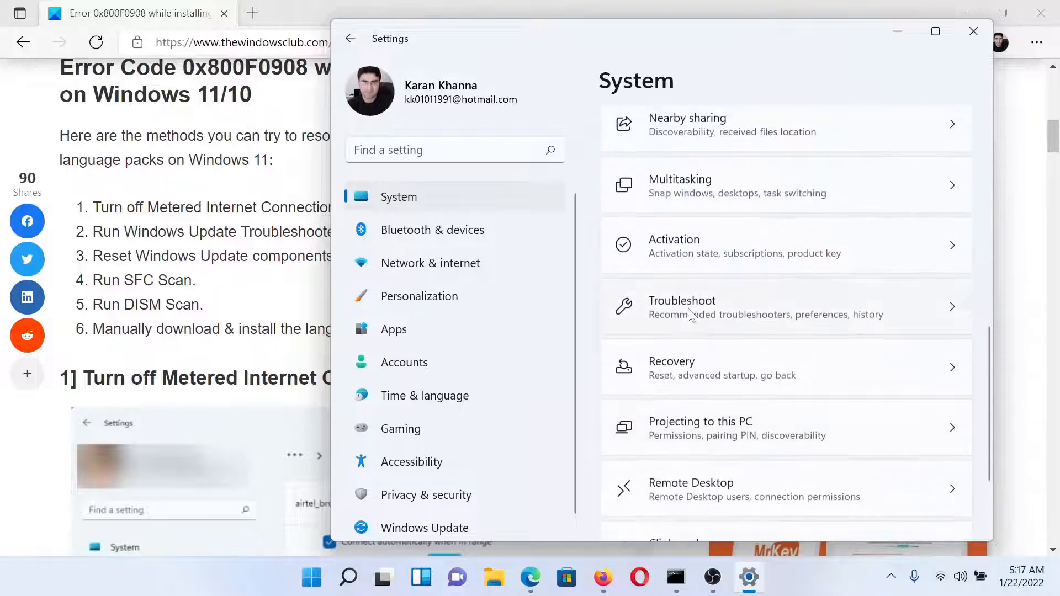
left_click(682, 306)
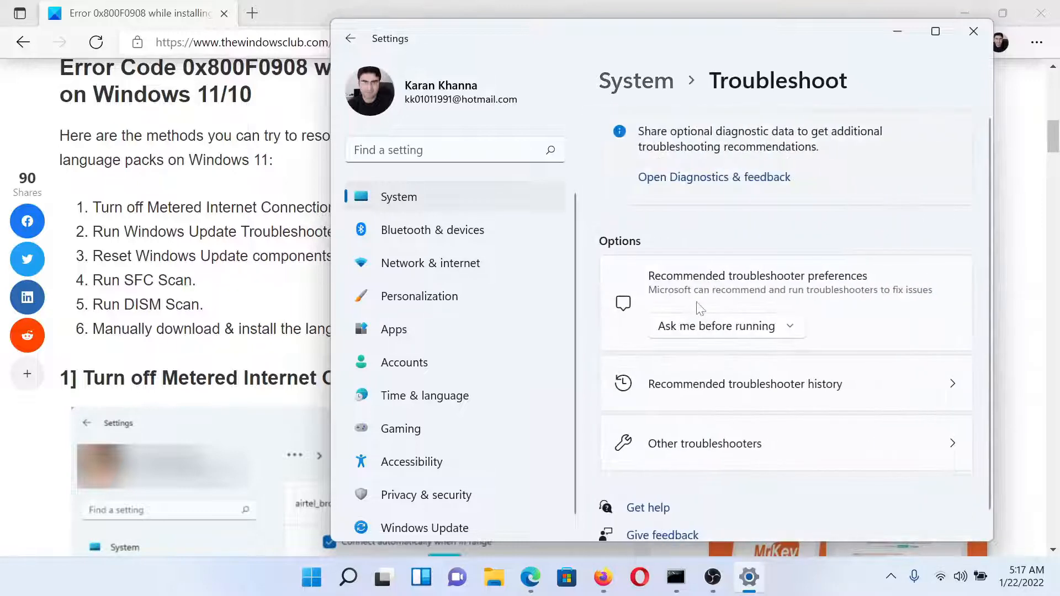
left_click(704, 444)
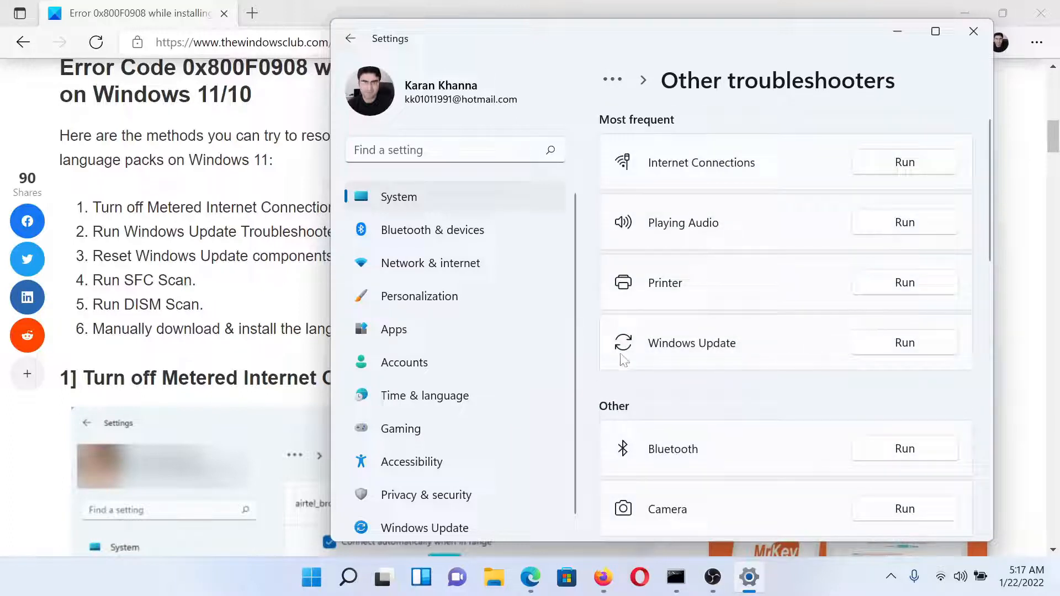
left_click(971, 31)
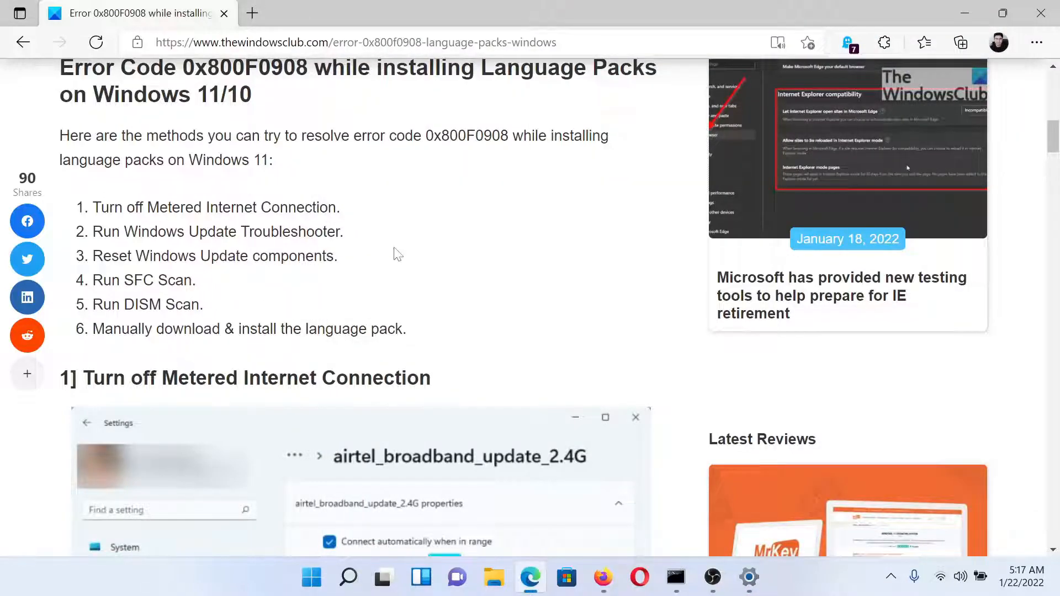
Scroll to the net stop commands and search Start for 'comm' to find Command Prompt.
scroll("down", 3)
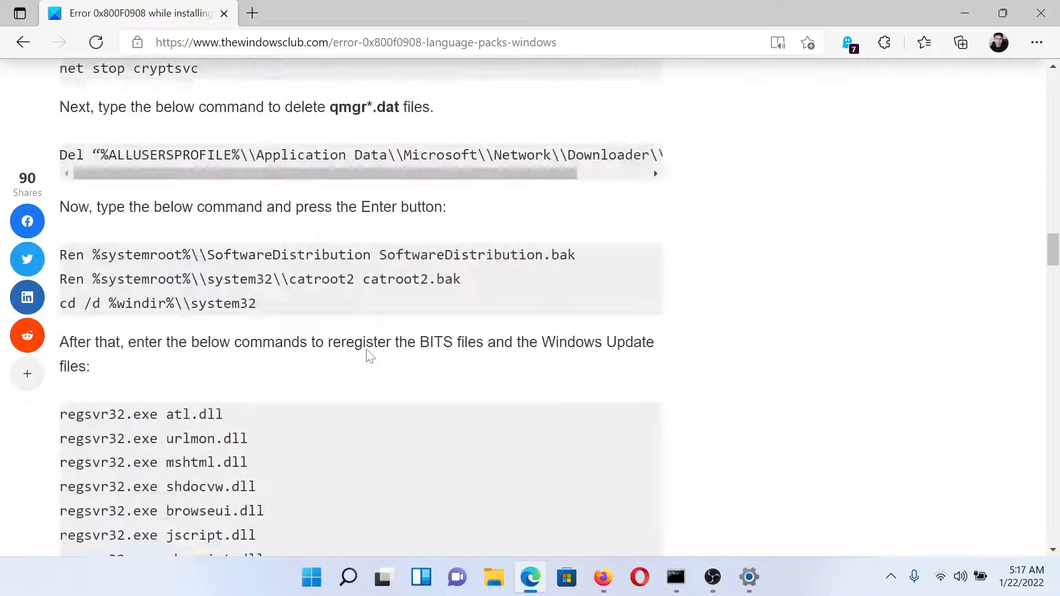
scroll("up", 3)
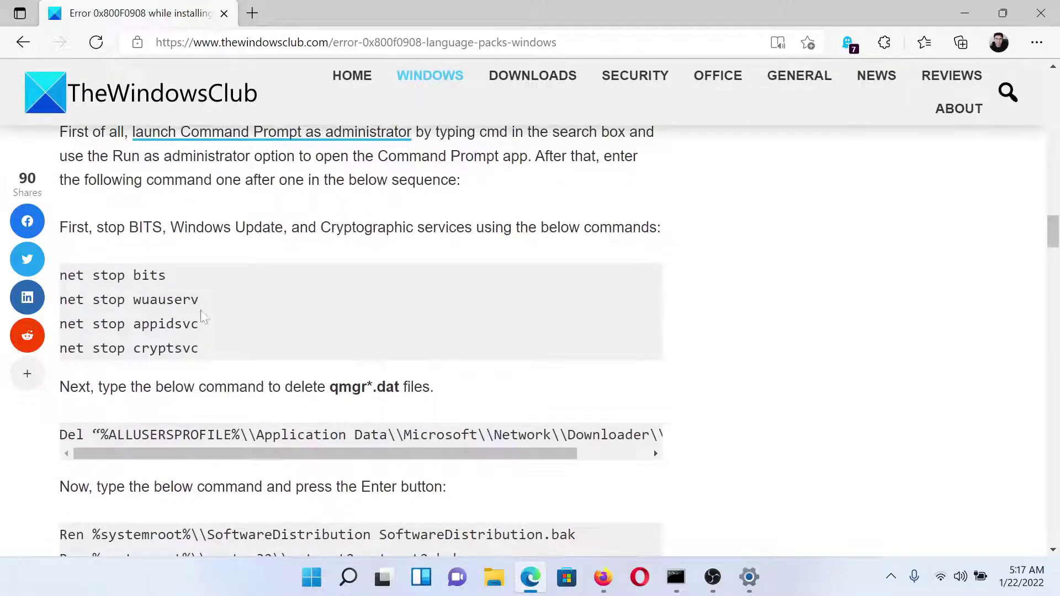
scroll("down", 3)
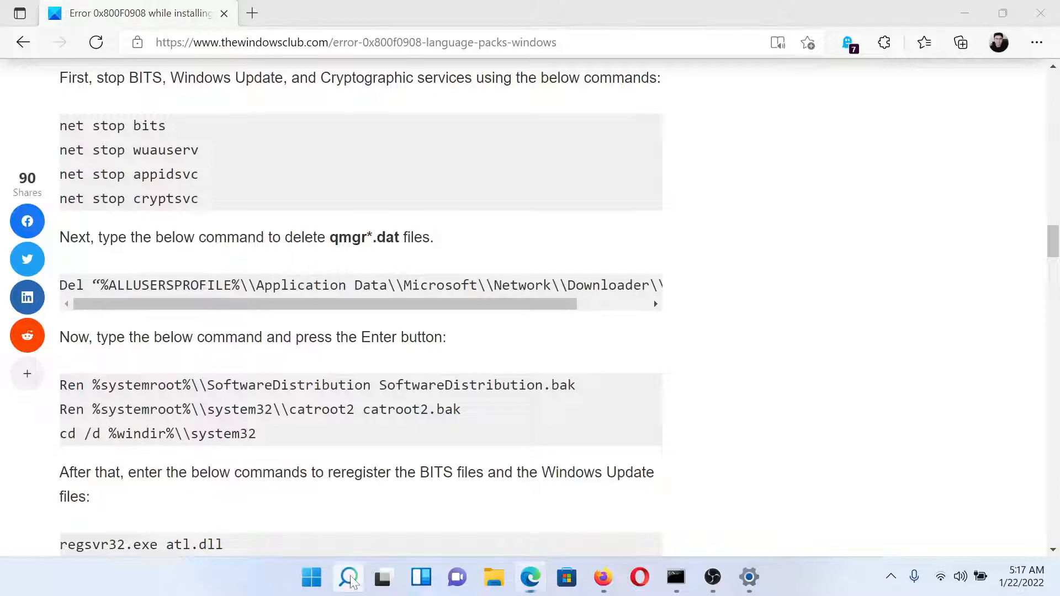
type("comm")
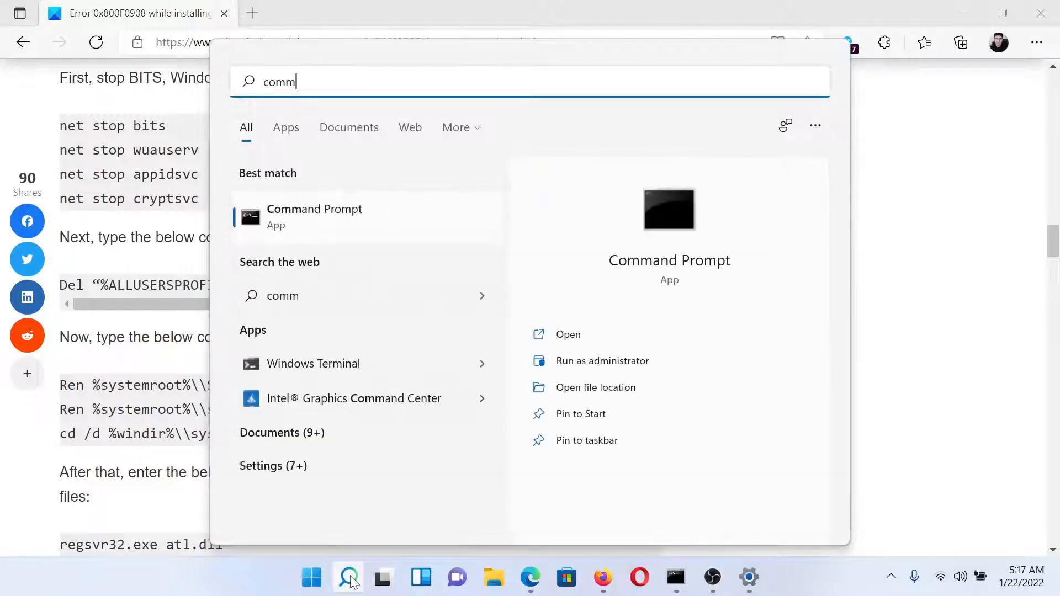
mouse_move(601, 360)
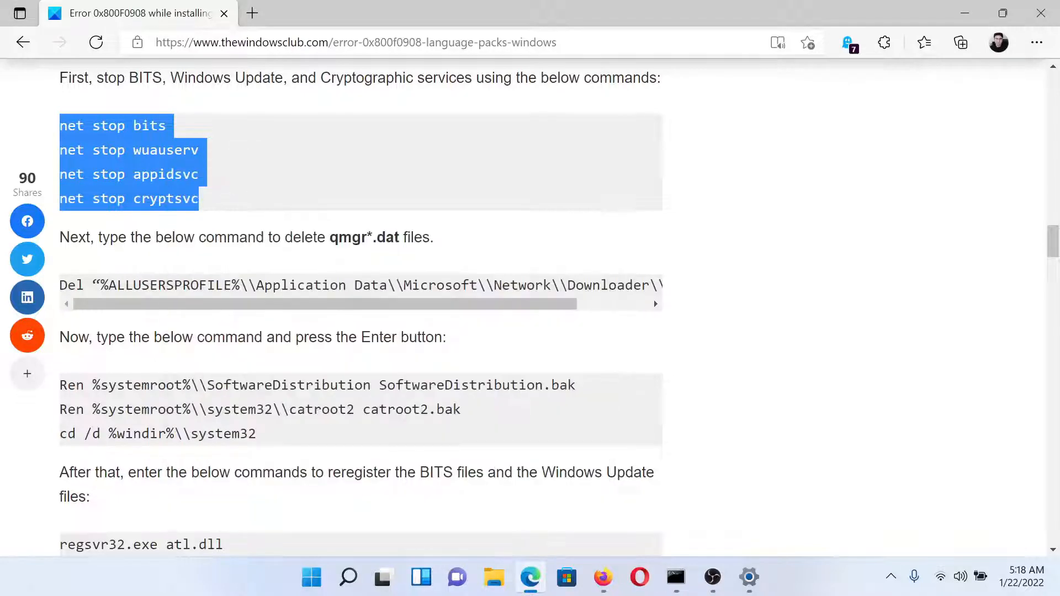
Select the three Ren/cd commands, scroll to the regsvr32 and net start lines, and bring the administrator Command Prompt forward.
left_click(675, 577)
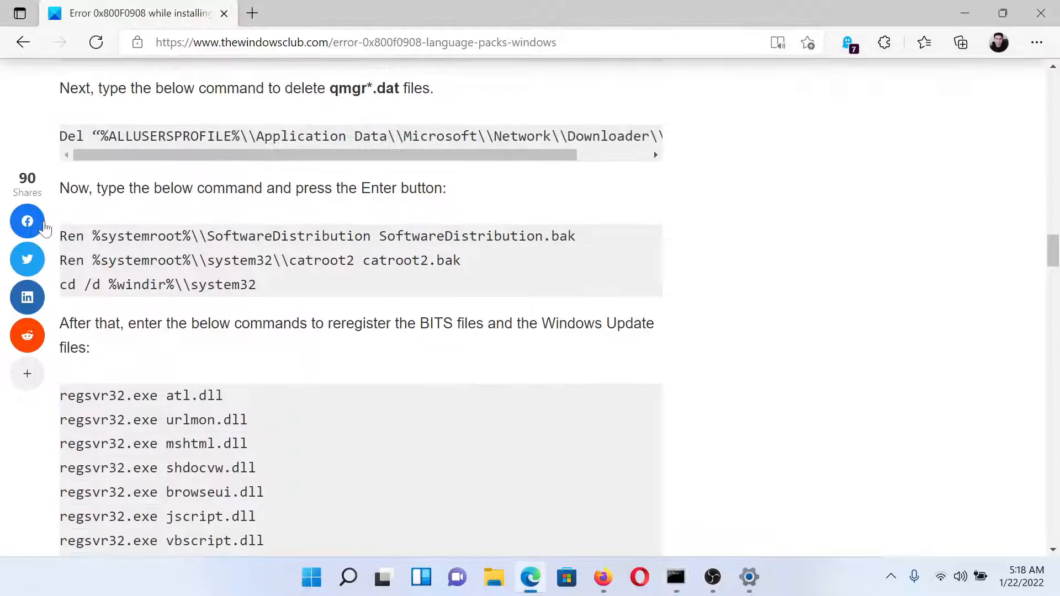
left_click_drag(60, 236, 255, 284)
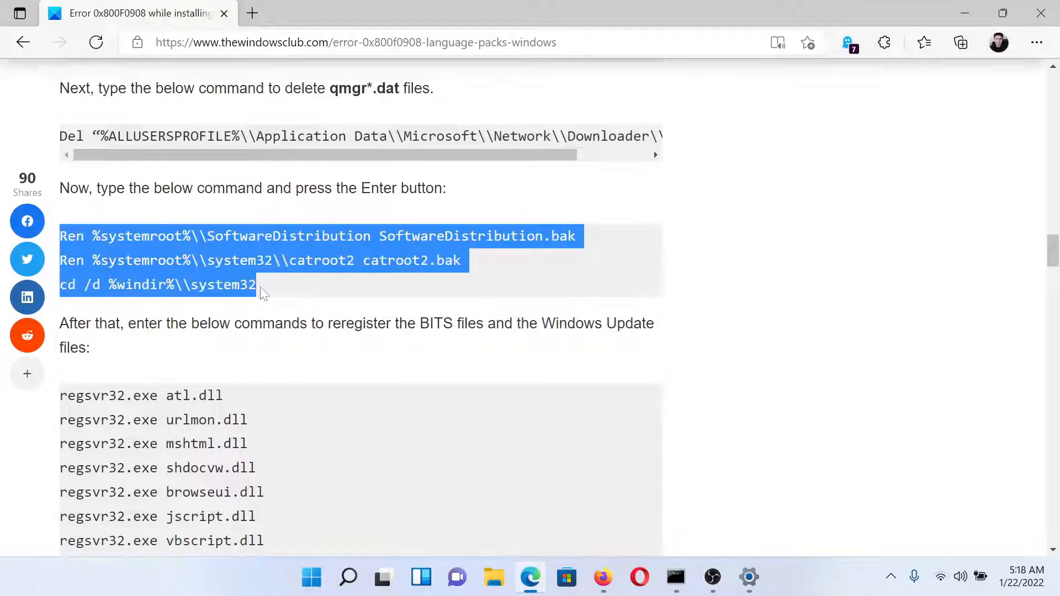
mouse_move(493, 358)
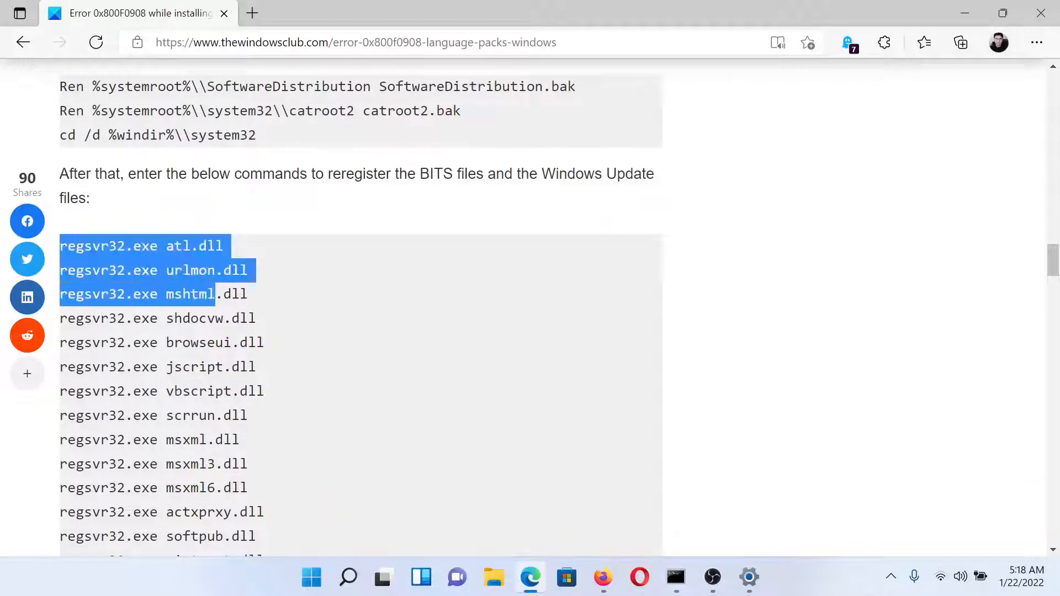
scroll("down", 3)
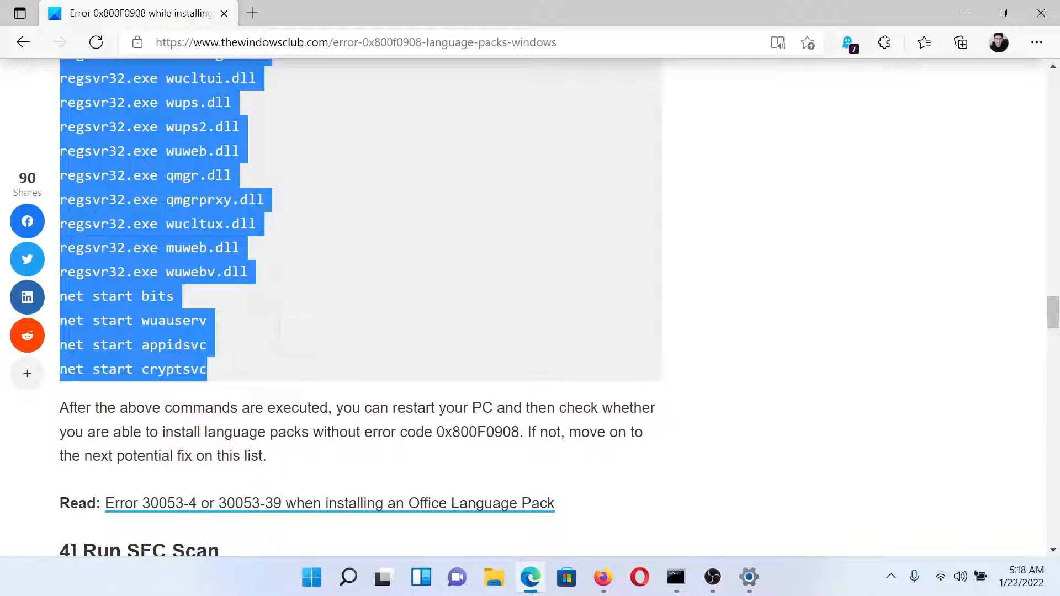
mouse_move(179, 245)
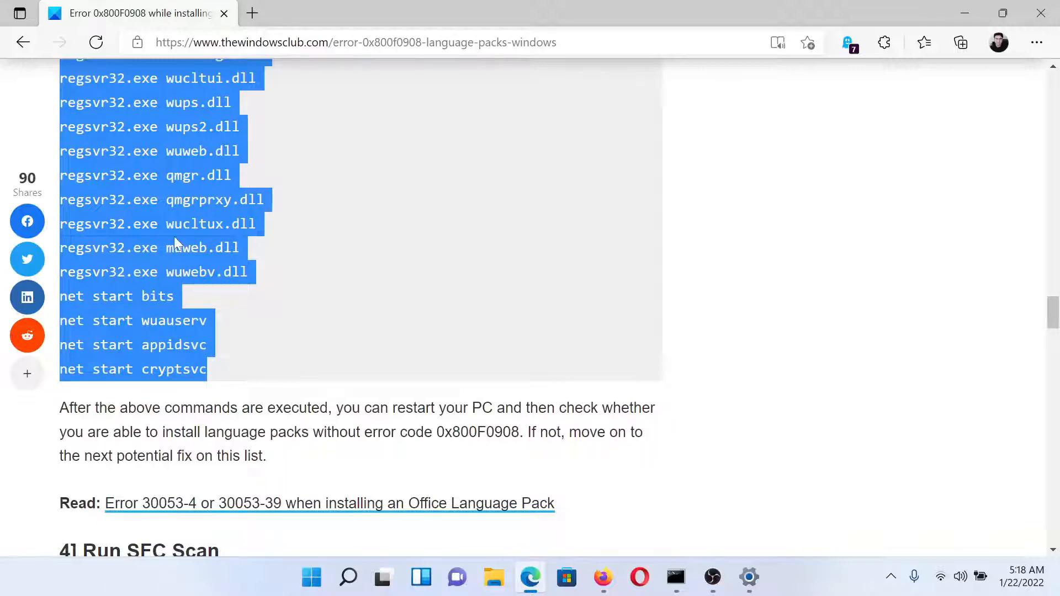
mouse_move(674, 578)
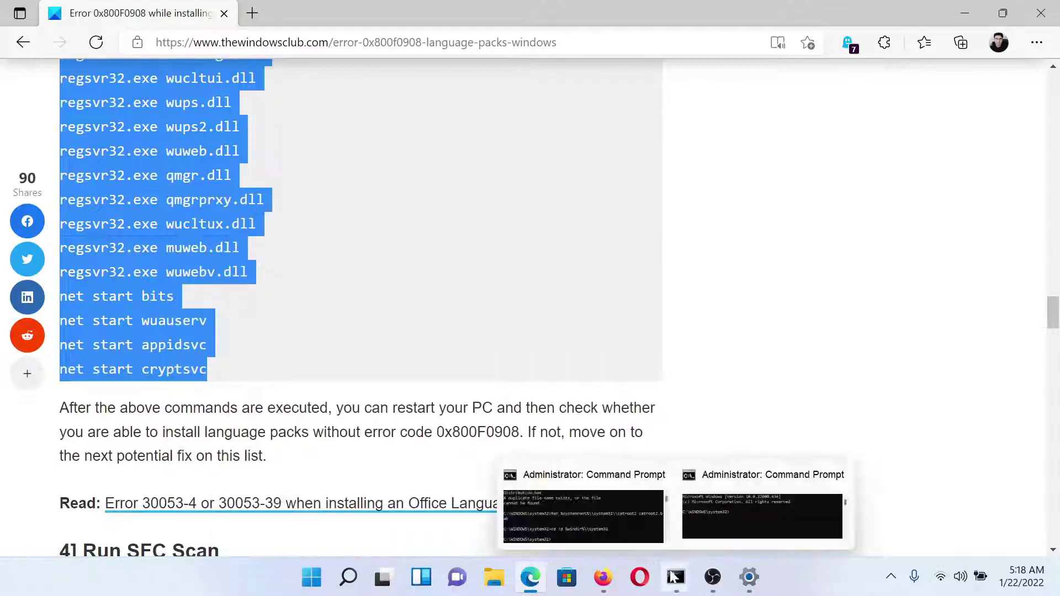
left_click(583, 513)
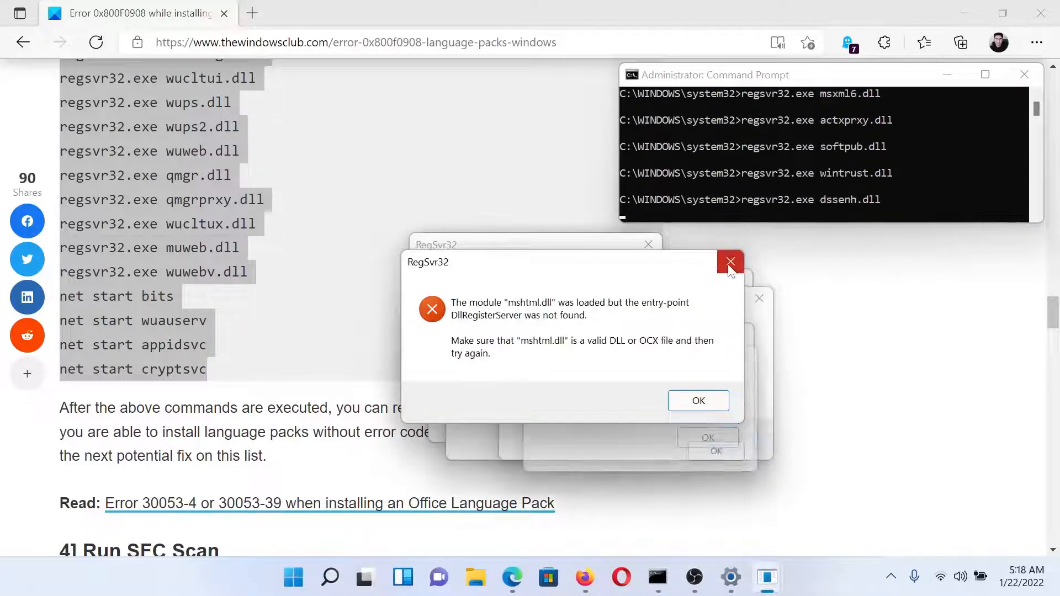
Dismiss the mshtml.dll RegSvr32 error, scroll to '4] Run SFC Scan', and bring up Windows search.
left_click(730, 263)
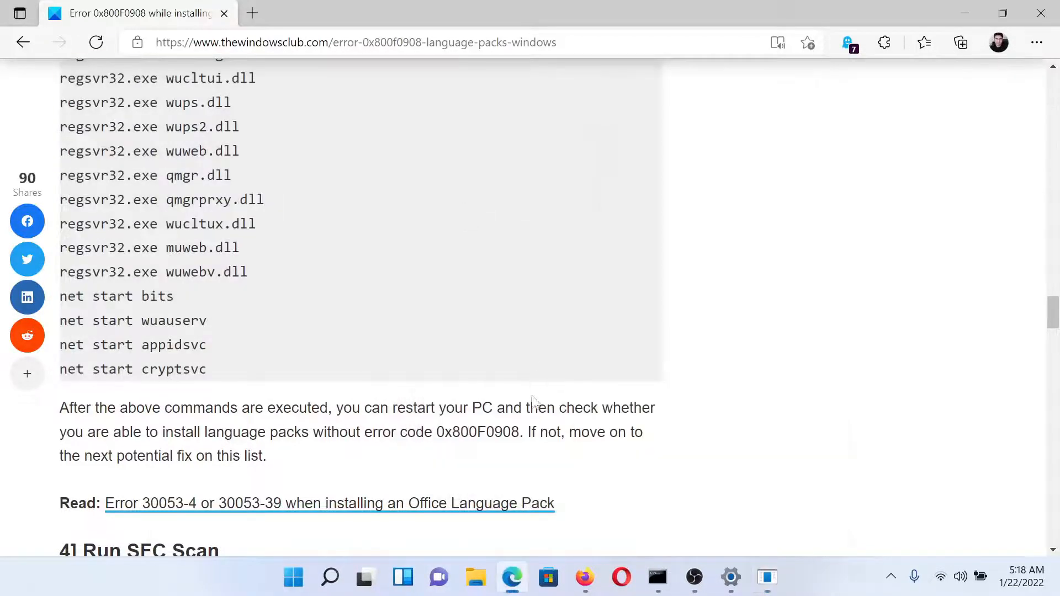
scroll("down", 3)
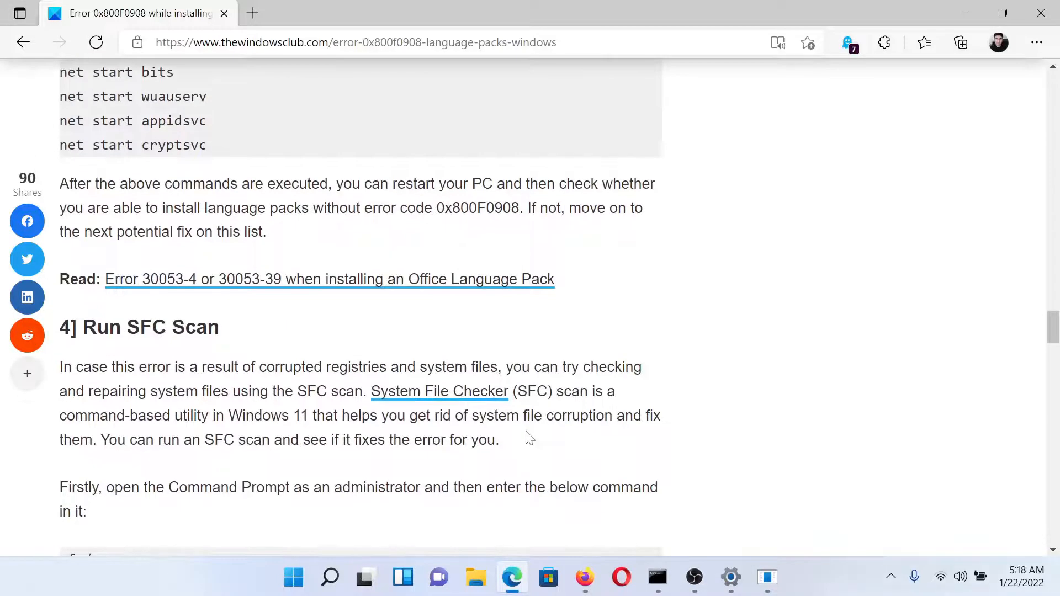
mouse_move(283, 350)
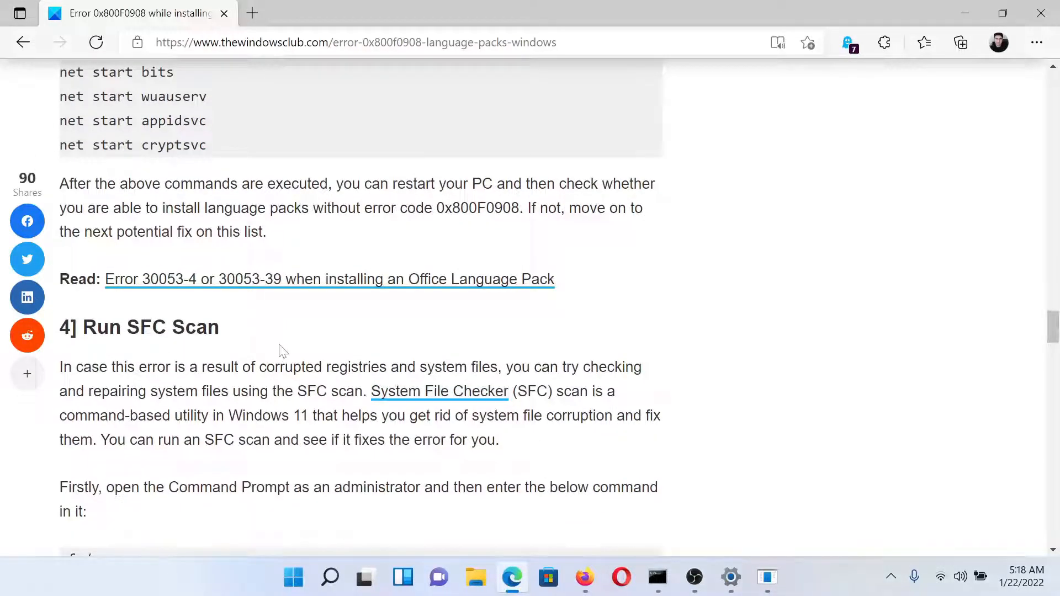
left_click(329, 577)
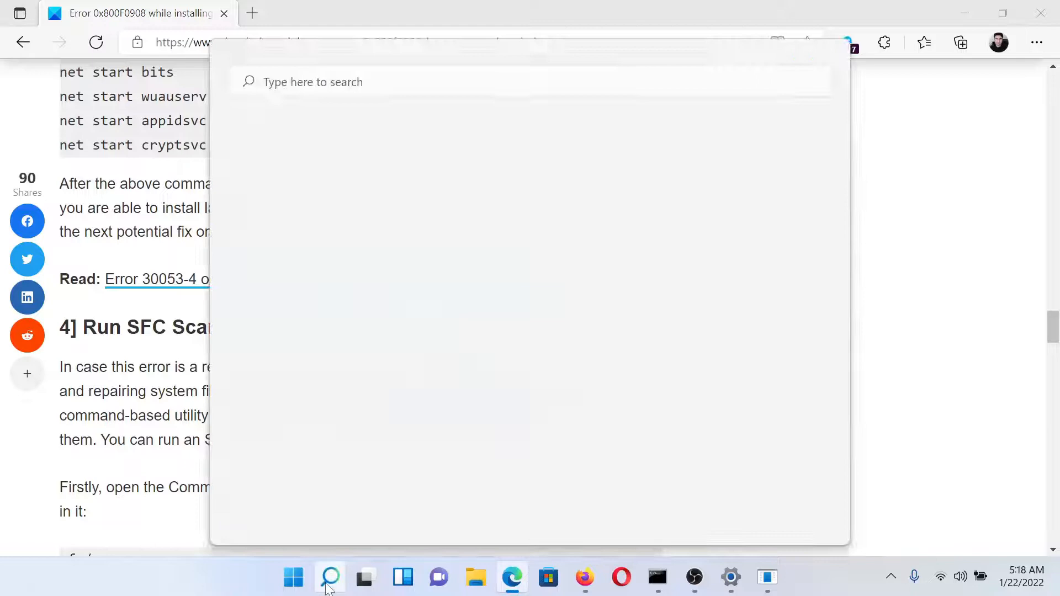
Search 'command Prompt', switch to the clean administrator window and enter sfc /scannow at the prompt.
type("command Prompt")
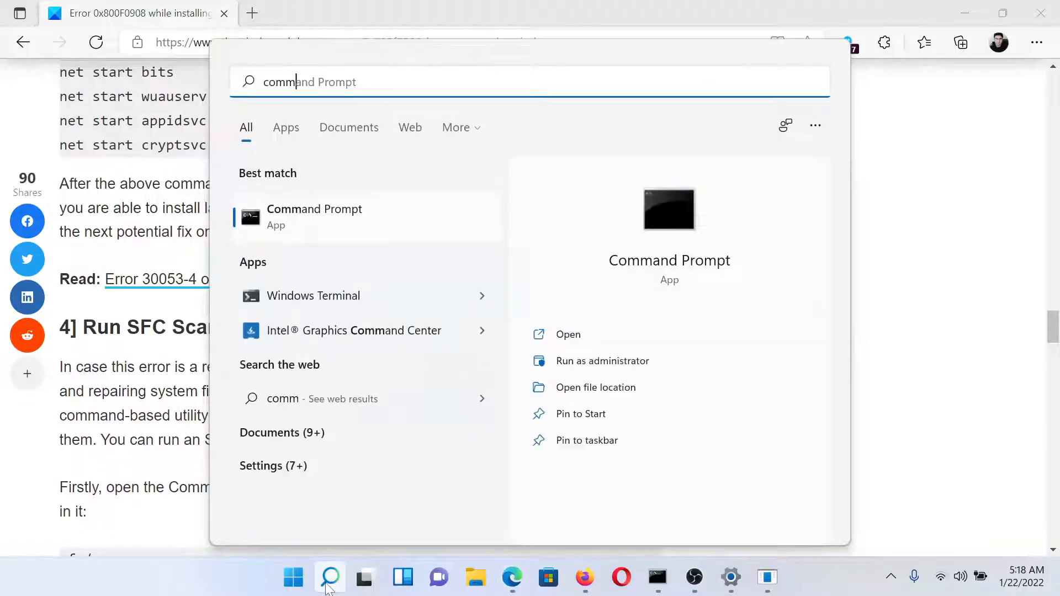
mouse_move(655, 578)
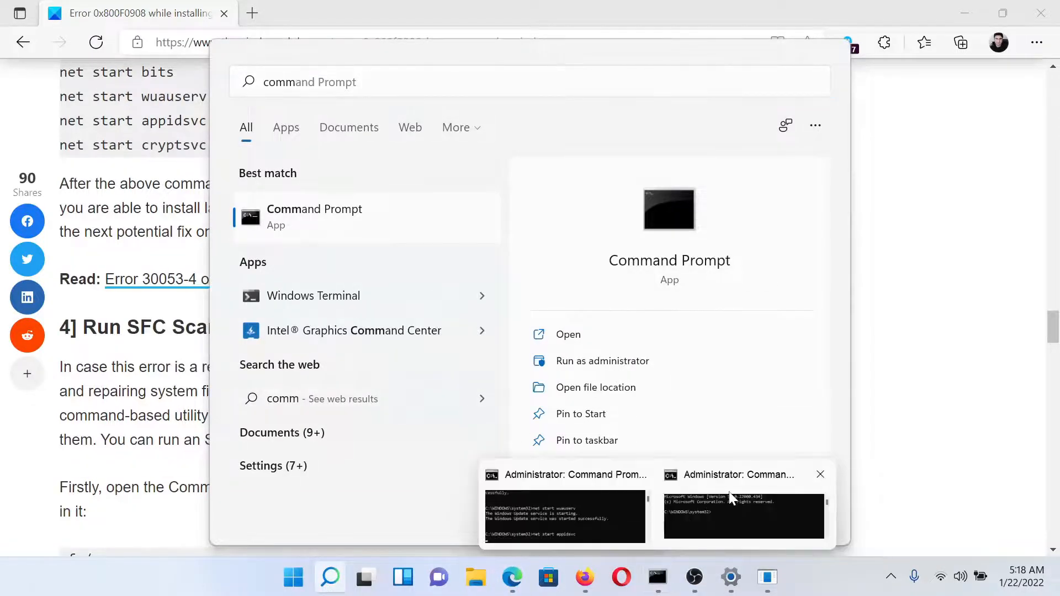
left_click(743, 515)
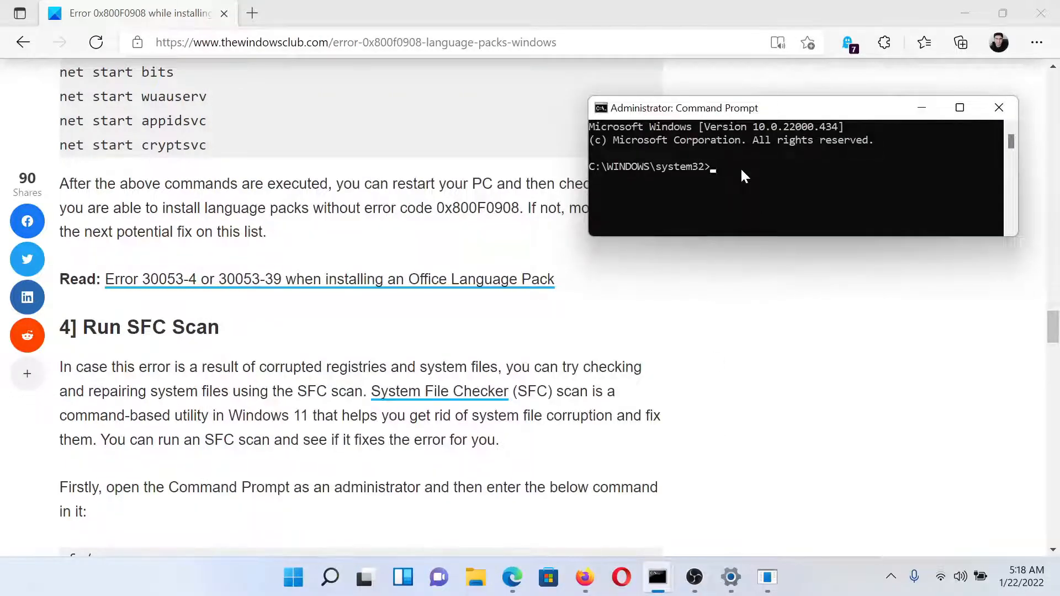
type("sf")
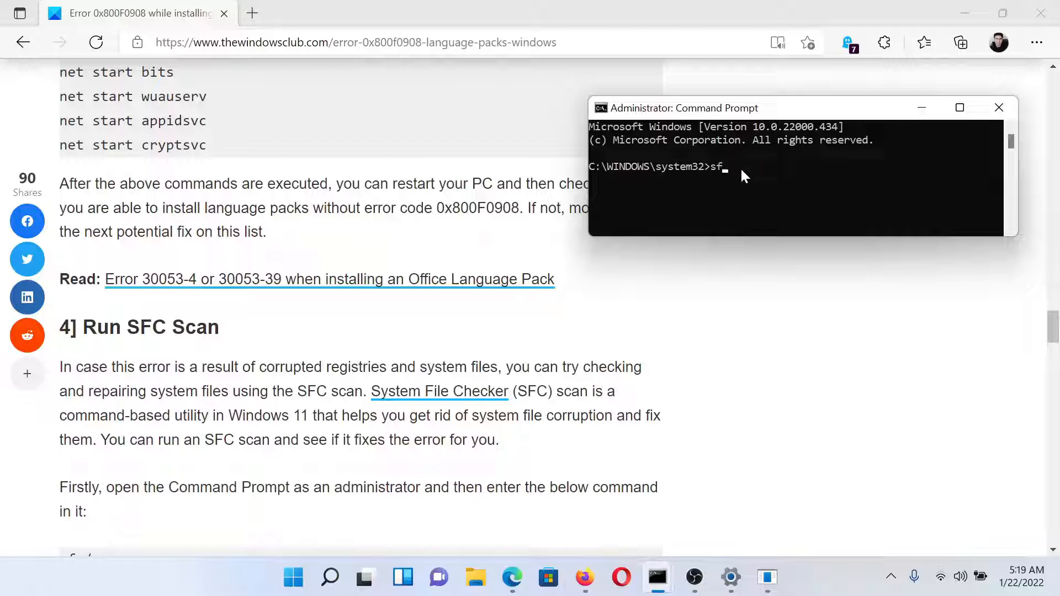
type("c /sc")
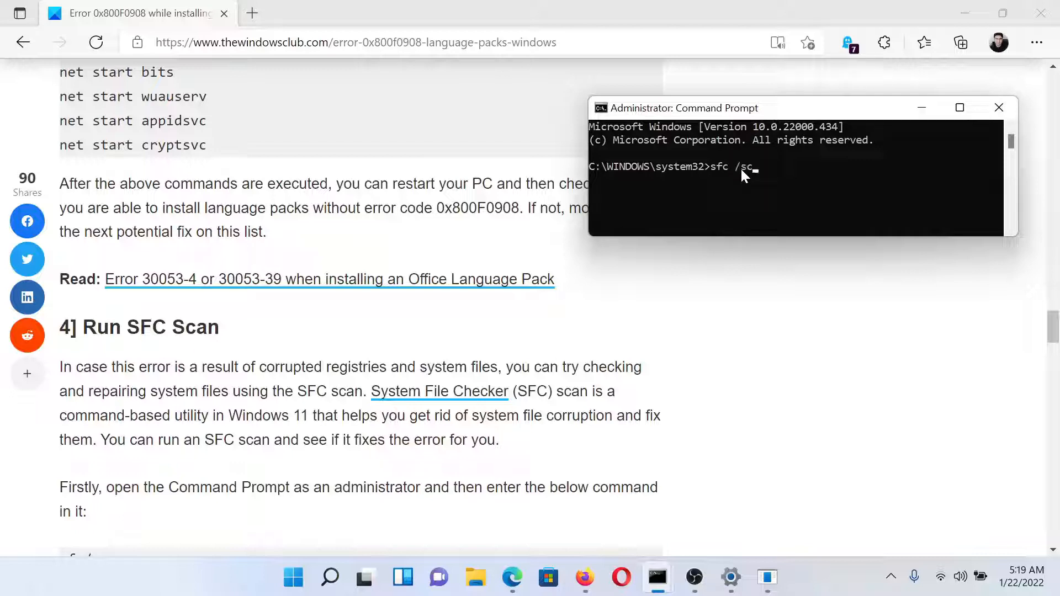
type("annow")
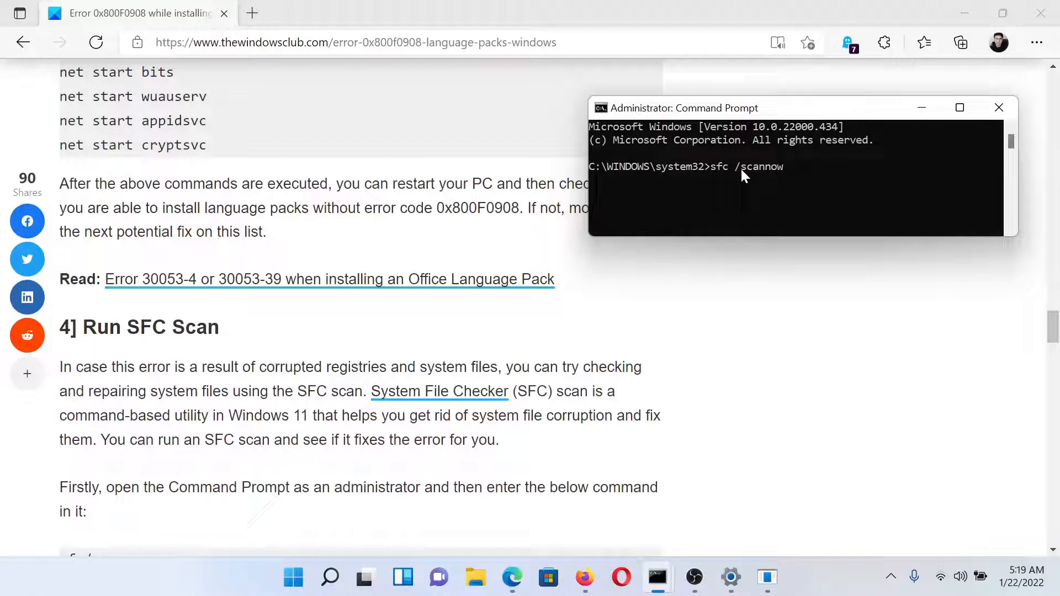